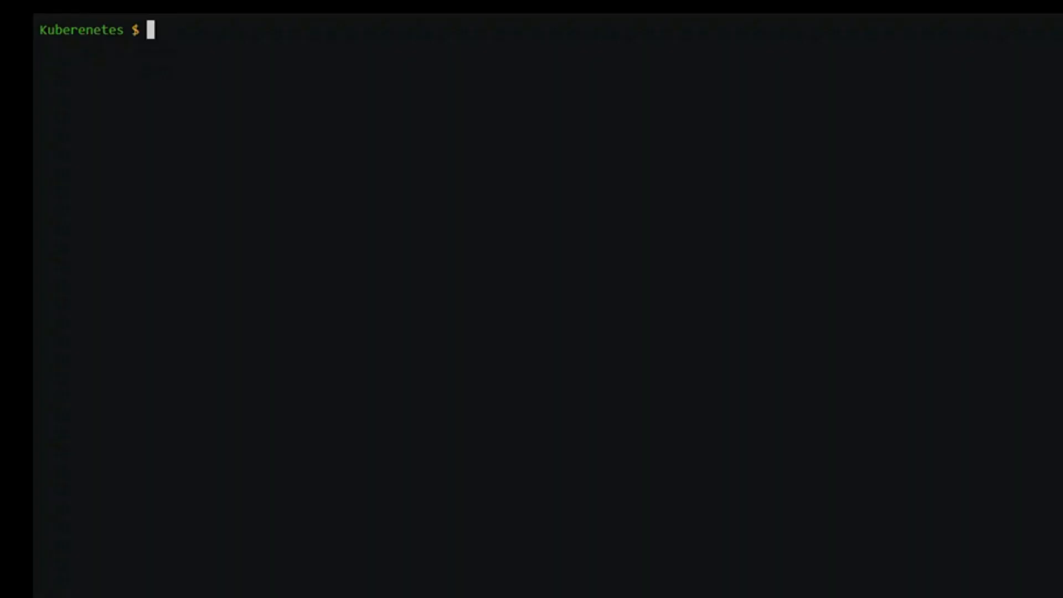
# Create the spring_boot_api_helm folder, enter it and start Chart.yaml in vi.
pyautogui.write('mkdir')
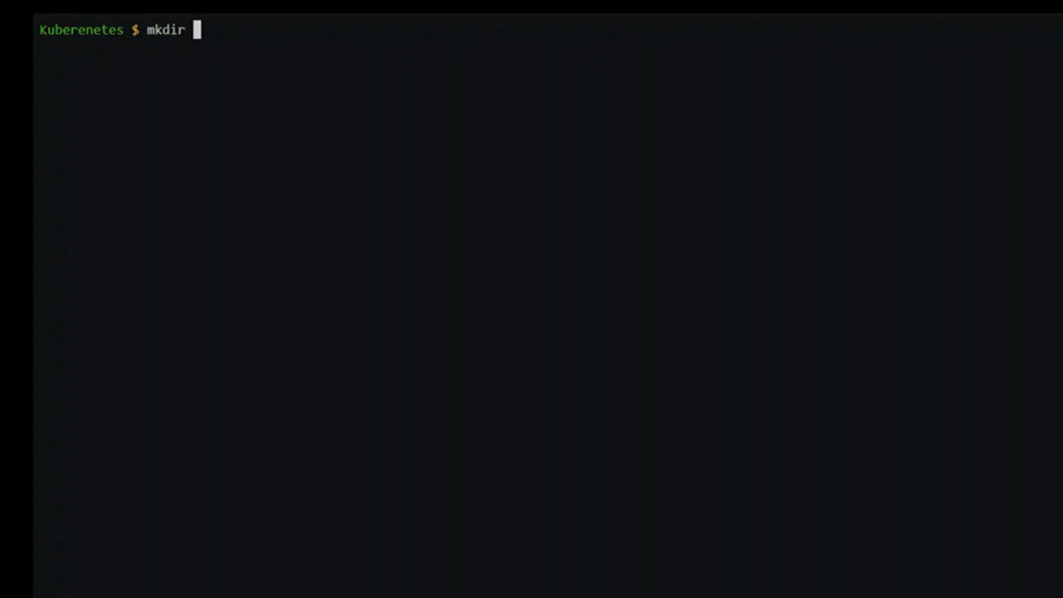
pyautogui.write('spring_boot_api_helm')
pyautogui.write('vi Chart')
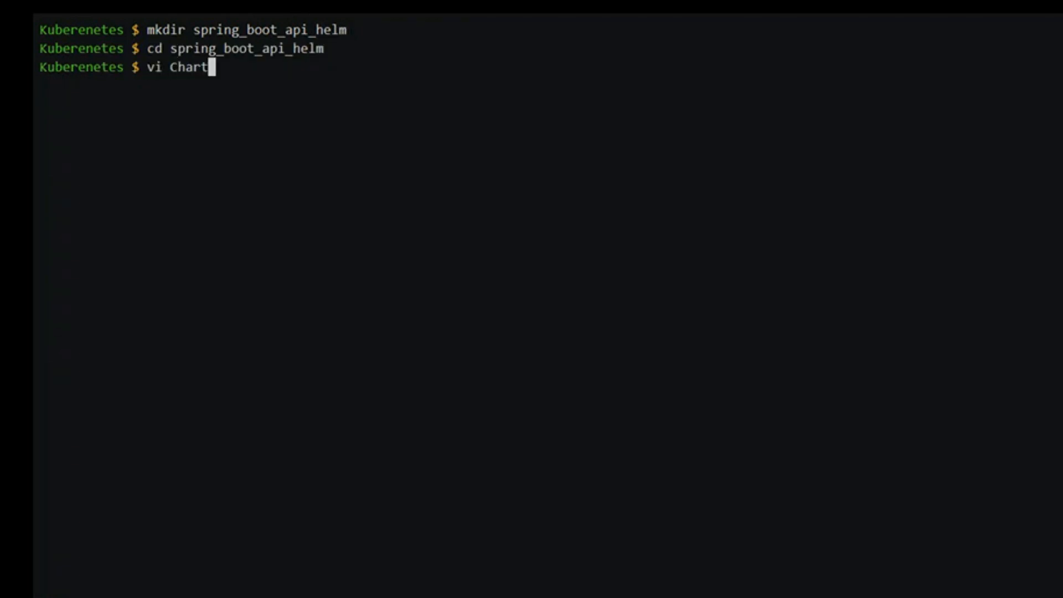
pyautogui.press('Return')
pyautogui.write('name: spring-restful-api')
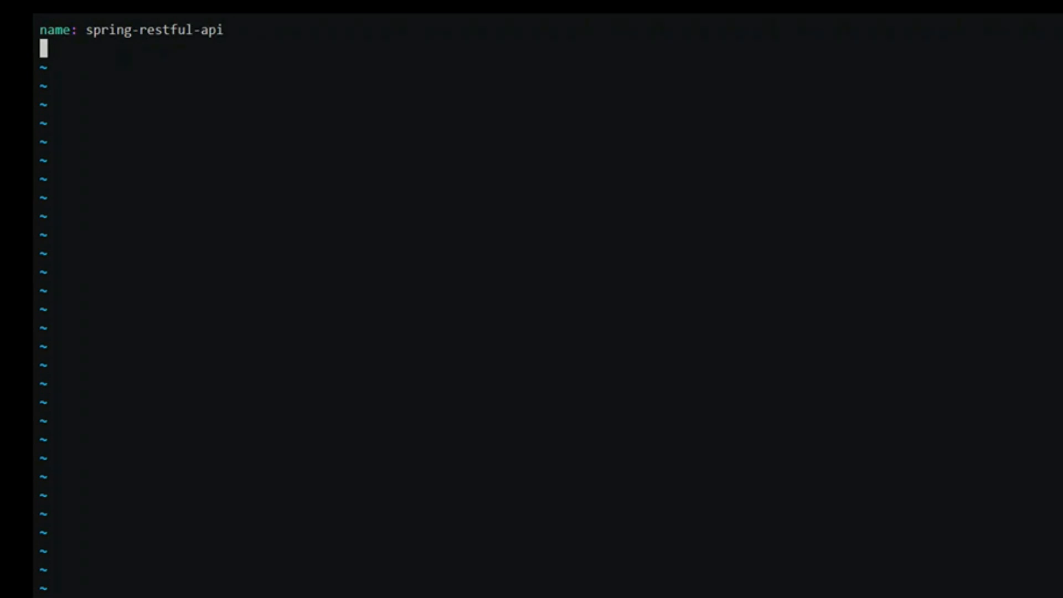
# Define Chart.yaml with version 1.0, appVersion 1.0, apiVersion v1 and description 'A Spring Boot Restful API'.
pyautogui.write('version: 1.0')
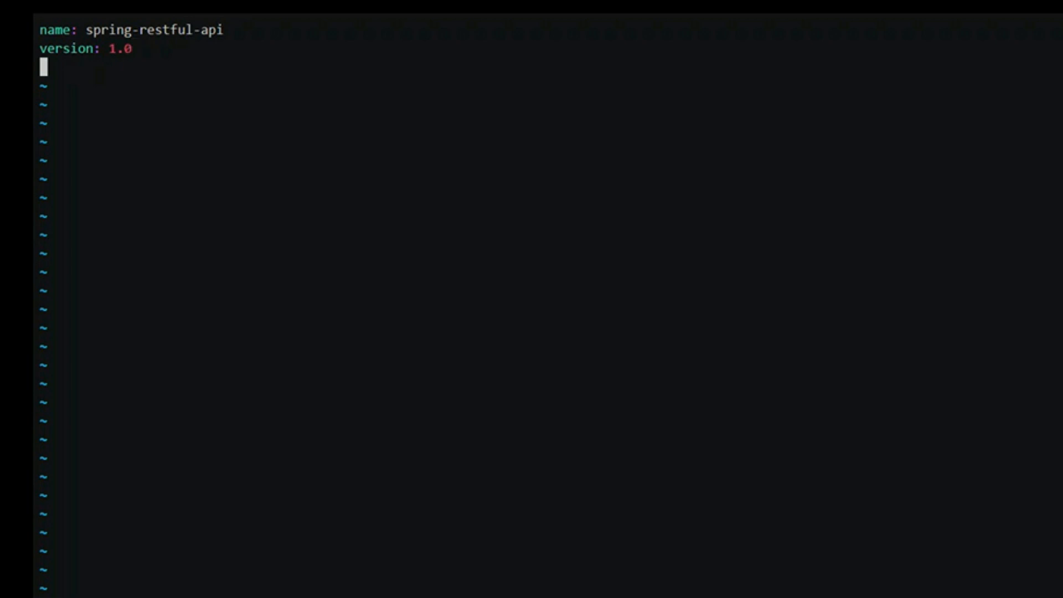
pyautogui.write('appVersion: 1.0')
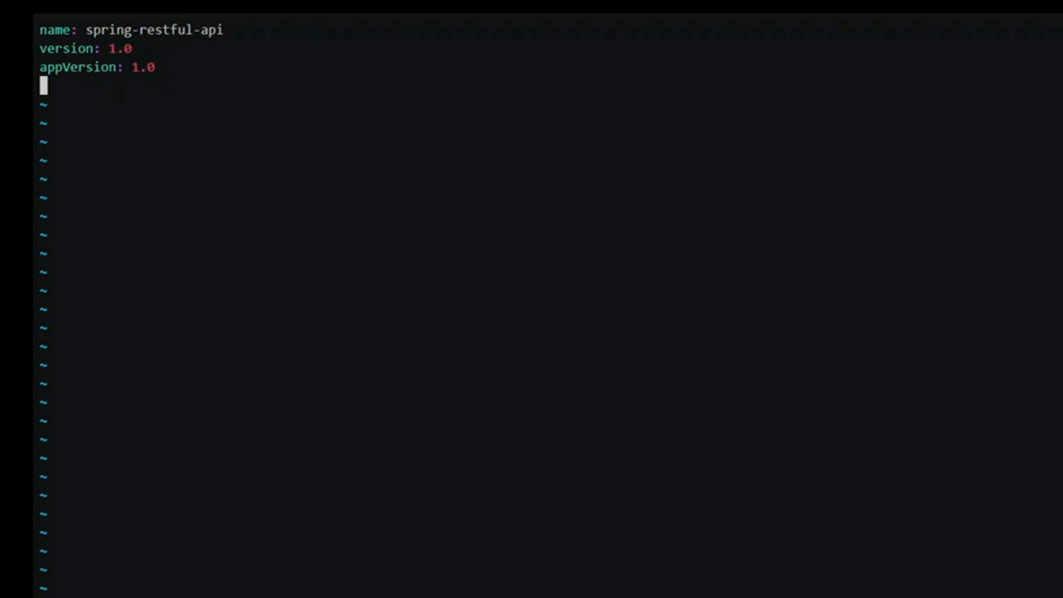
pyautogui.write('apiVersion: v1')
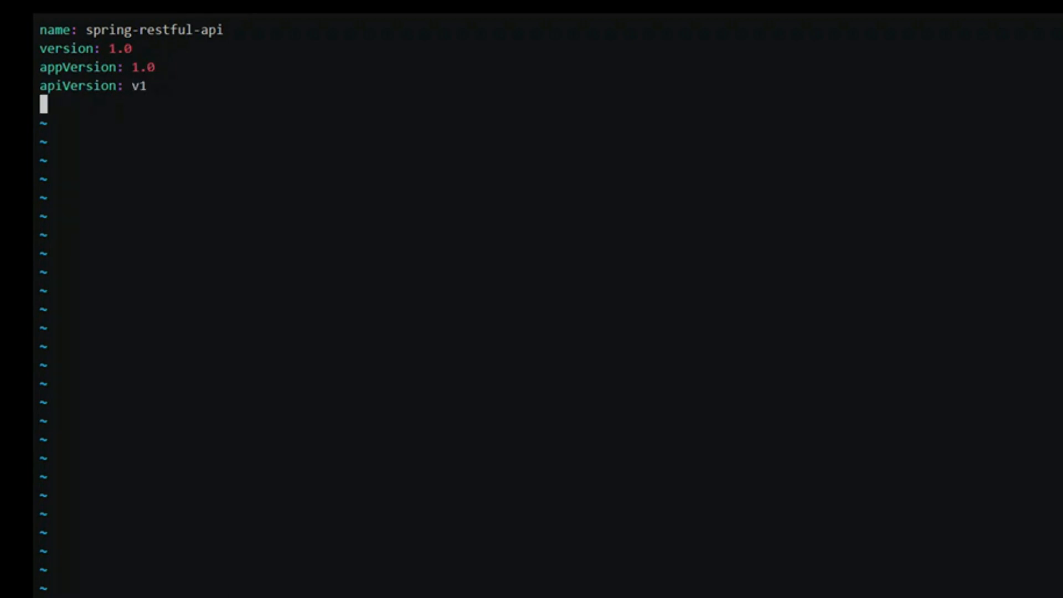
pyautogui.write('description: A Spring Boot Restful API')
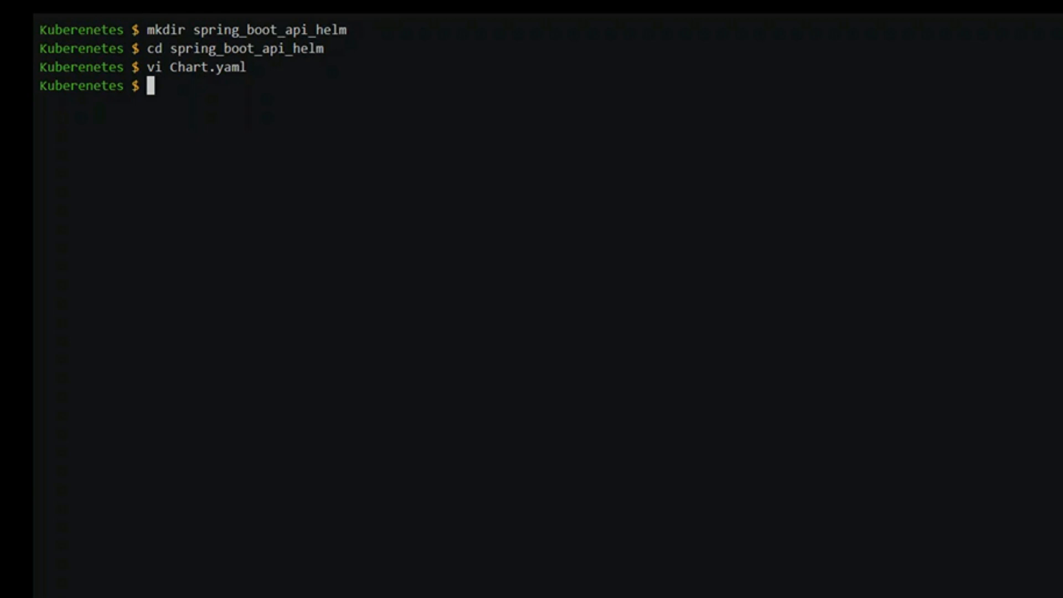
# Write values.yaml with a deployment block and a commented service configuration section, then save it.
pyautogui.write('vi values.ya')
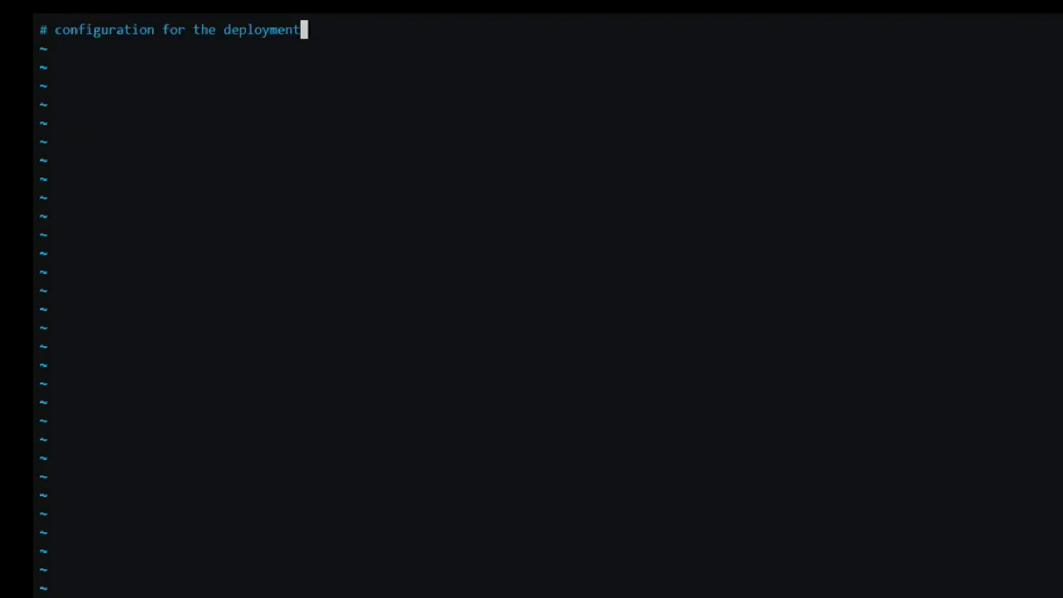
pyautogui.write('deployment:')
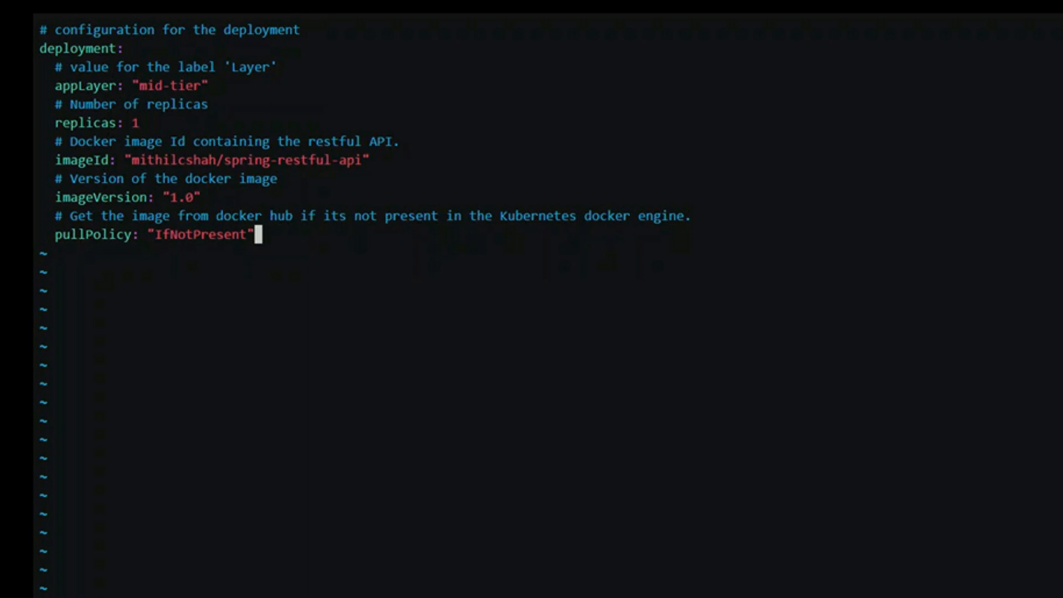
pyautogui.write('# Configuration for the service')
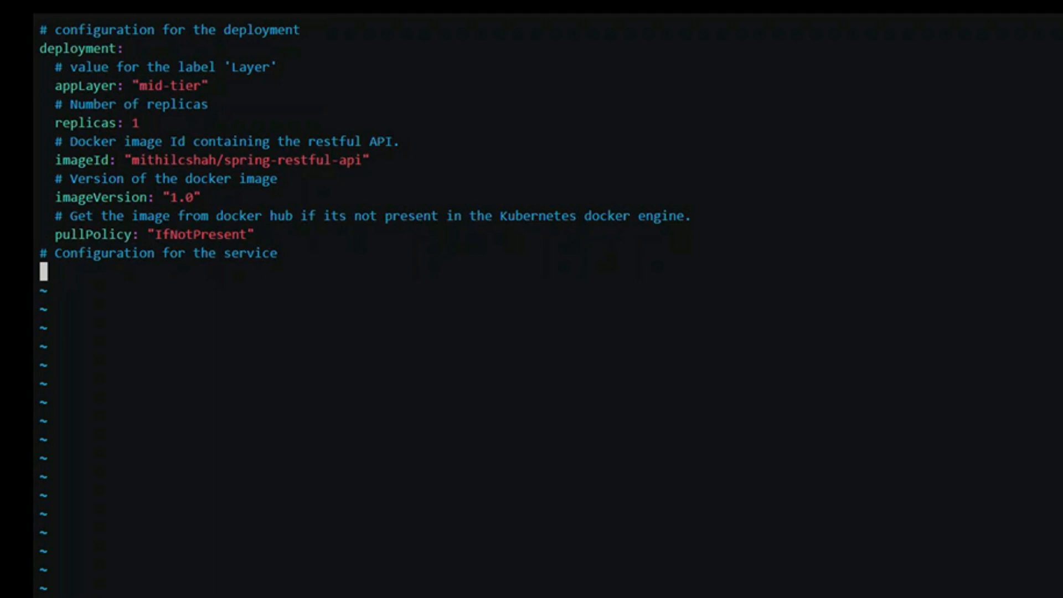
pyautogui.write('service:')
pyautogui.write('vi R')
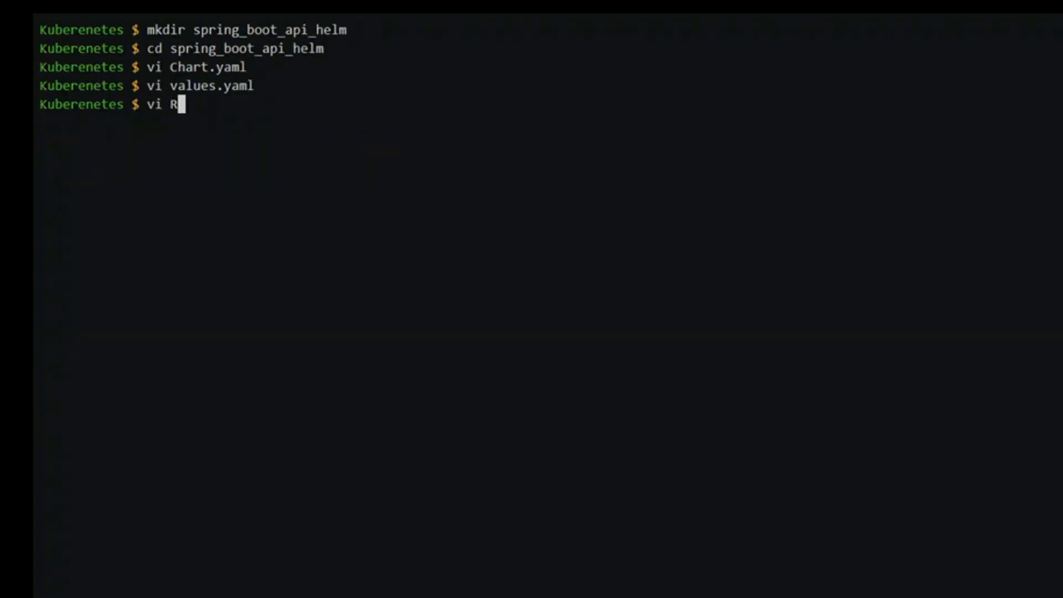
# Write Readme.md describing the Kubernetes-deployed RESTful API, then create and enter the templates folder.
pyautogui.write('eadme.md')
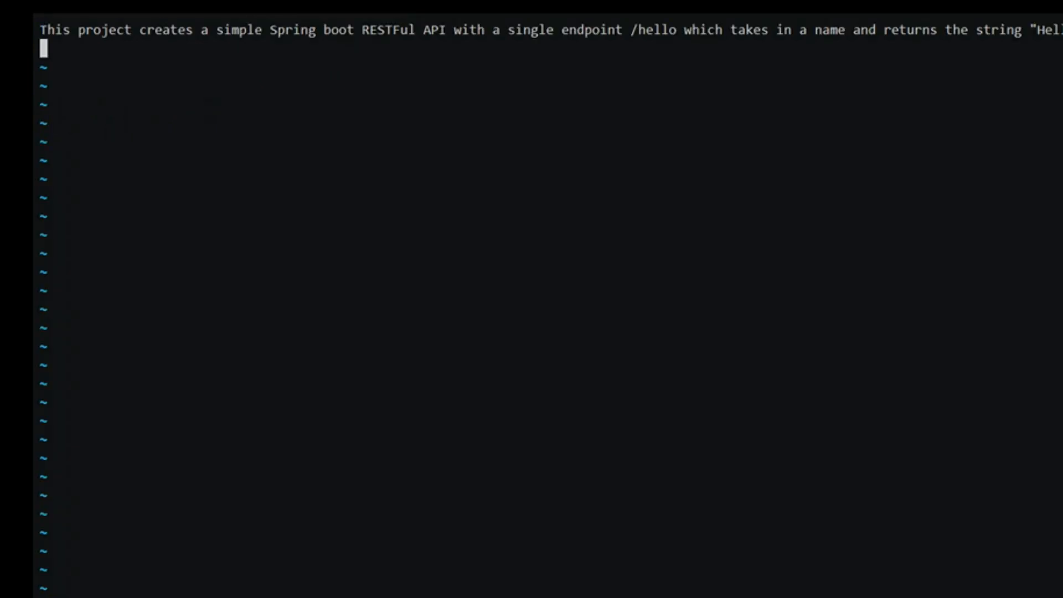
pyautogui.write('The Restful API and its service is deployed on Kubernetes and values.yaml contains configuration for the project.')
pyautogui.write('mkd')
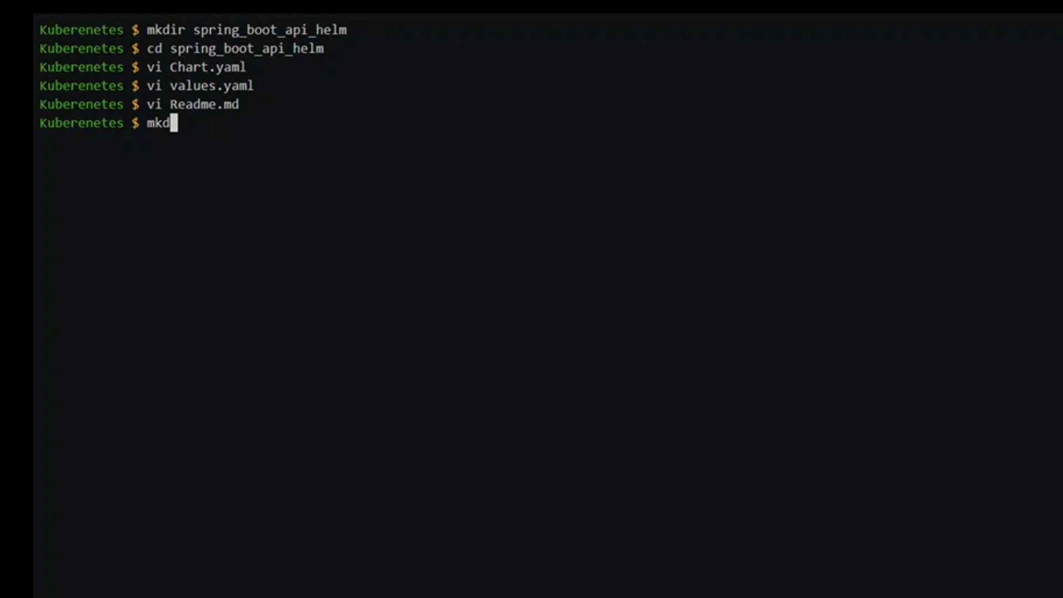
pyautogui.write('ir')
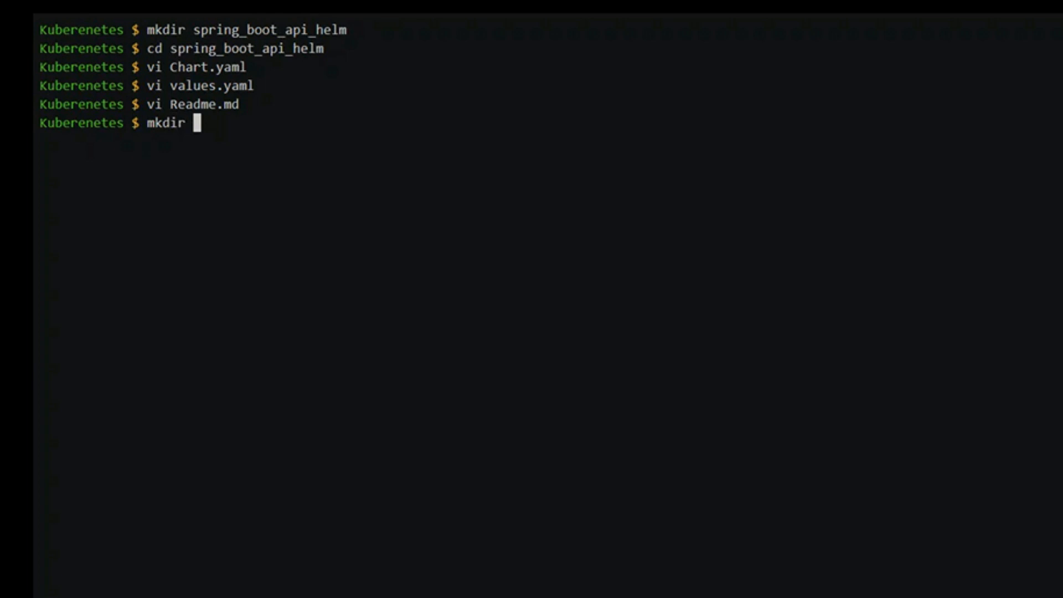
pyautogui.write('templates')
pyautogui.write('vi _h')
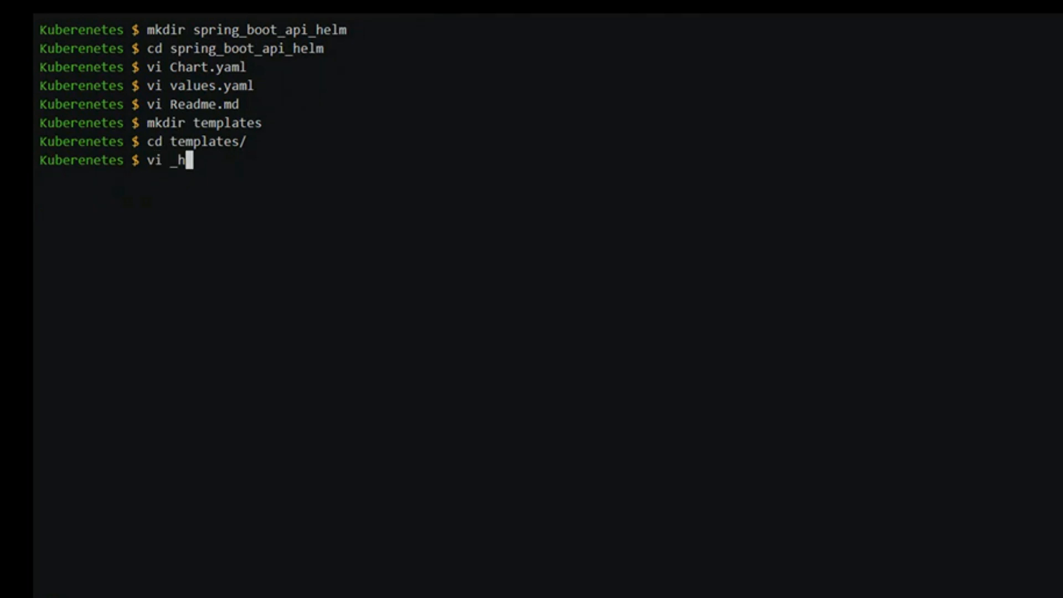
# Write _helper.tpl with the api.name define block and an api.fullname define for the fully qualified app name.
pyautogui.press('Return')
pyautogui.write('Expand the name of the chart.')
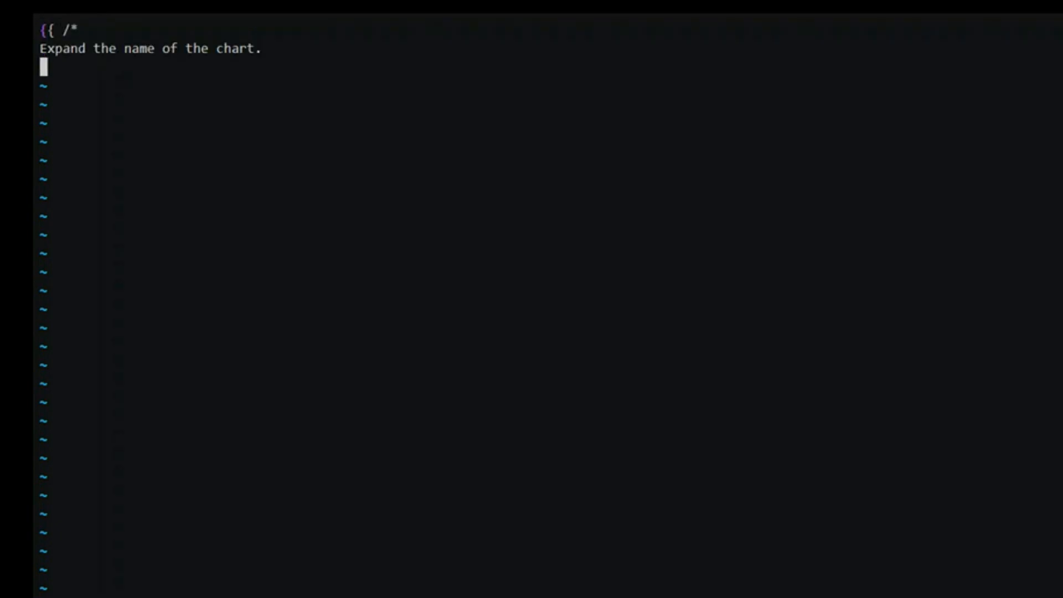
pyautogui.write('*/}}')
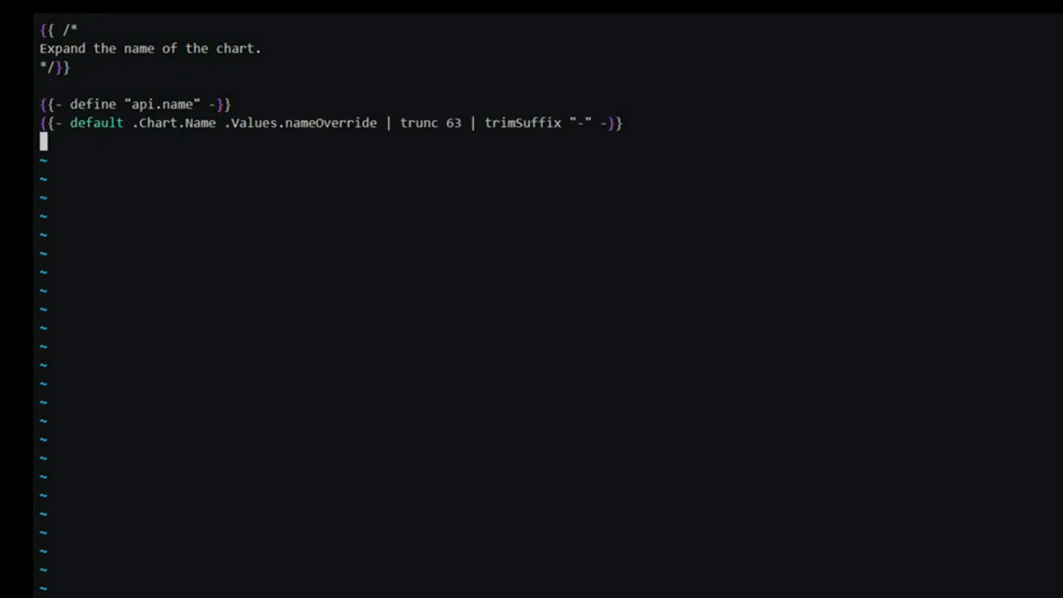
pyautogui.write('{{- end -}}')
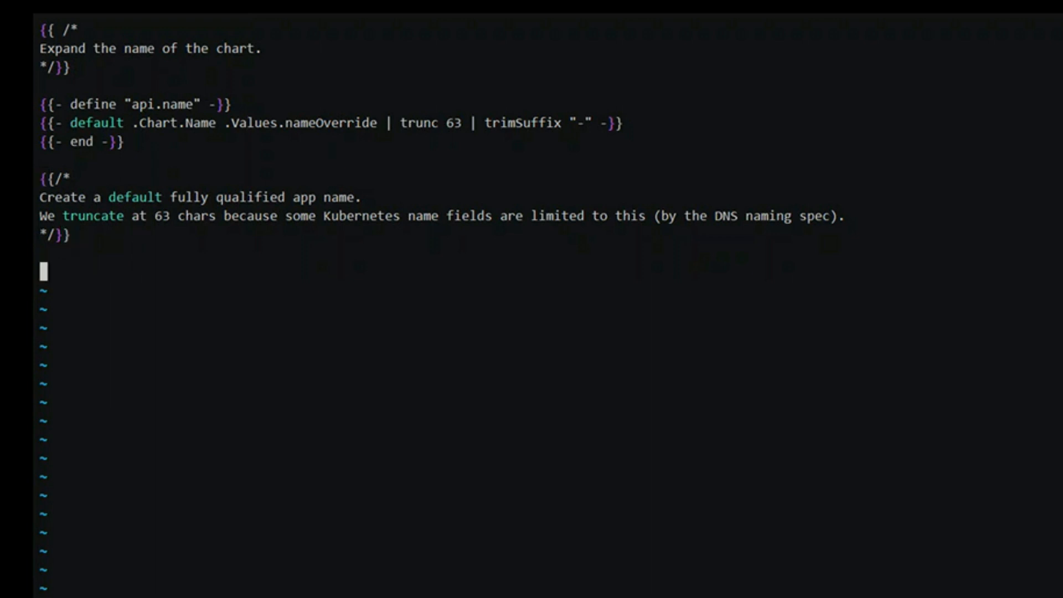
pyautogui.write('{{- define "api.fullname" -}}')
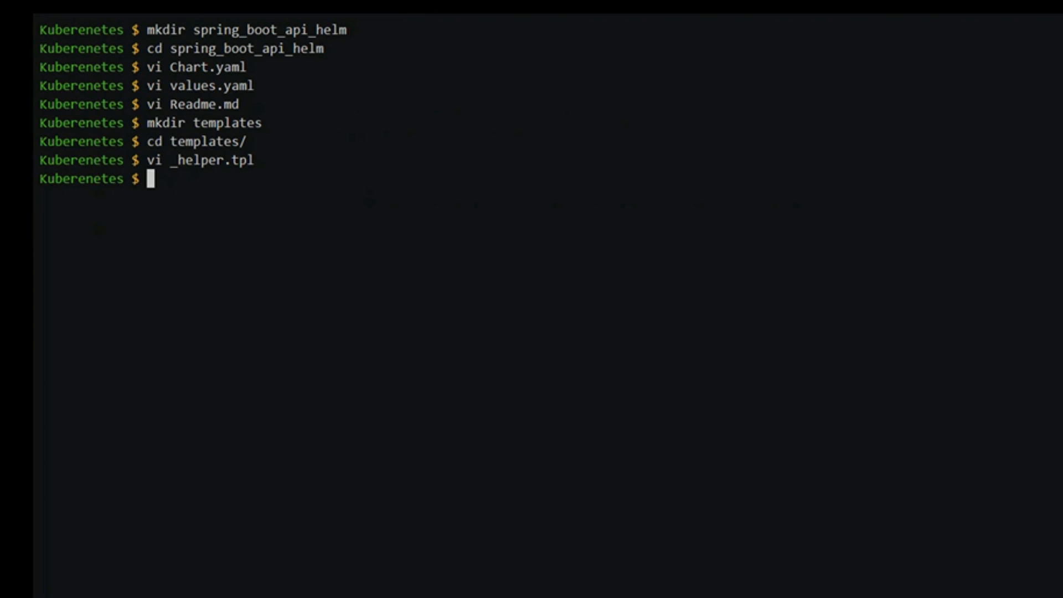
# Write the deployment.yaml Deployment manifest template in vi and save it.
pyautogui.write('vi deployment.yaml')
pyautogui.write('vi s')
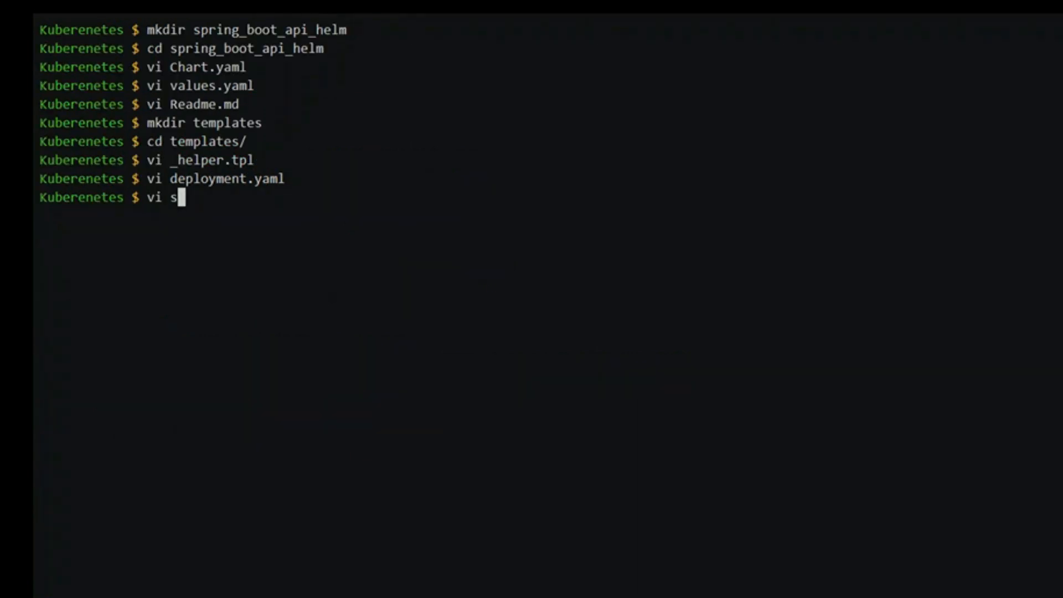
# Write the service.yaml template with its metadata block and save it.
pyautogui.write('ervice')
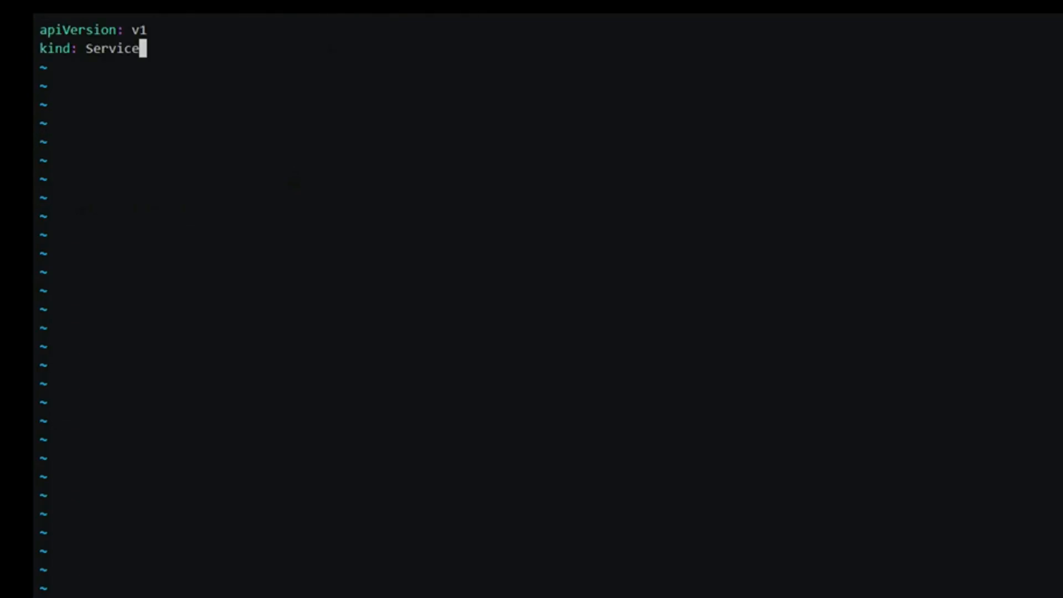
pyautogui.write('metadata:')
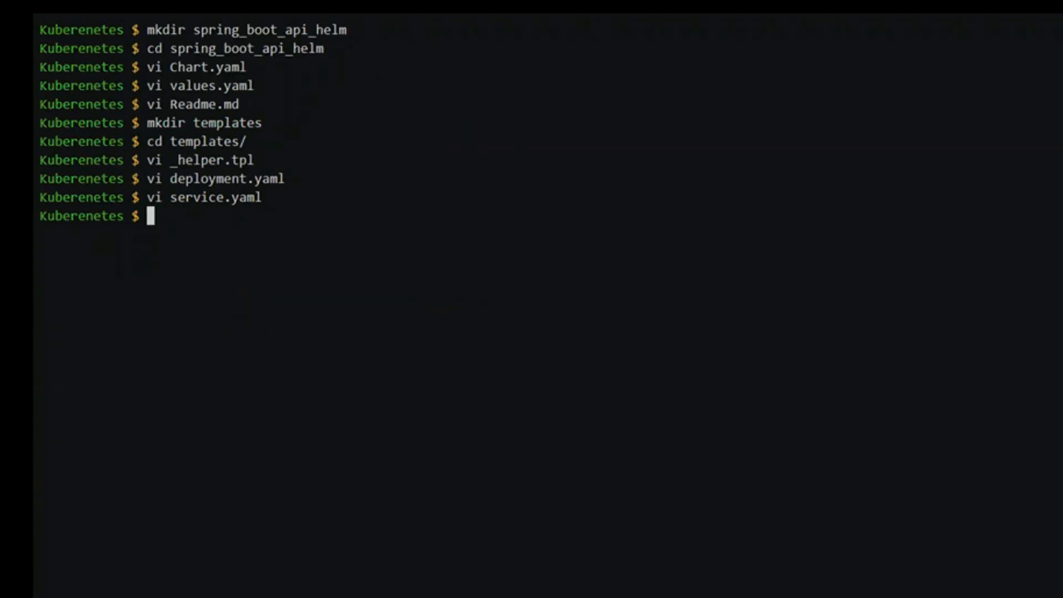
# Write NOTES.txt announcing the application was successfully deployed, then list the chart with tree.
pyautogui.write('vi NOTES>')
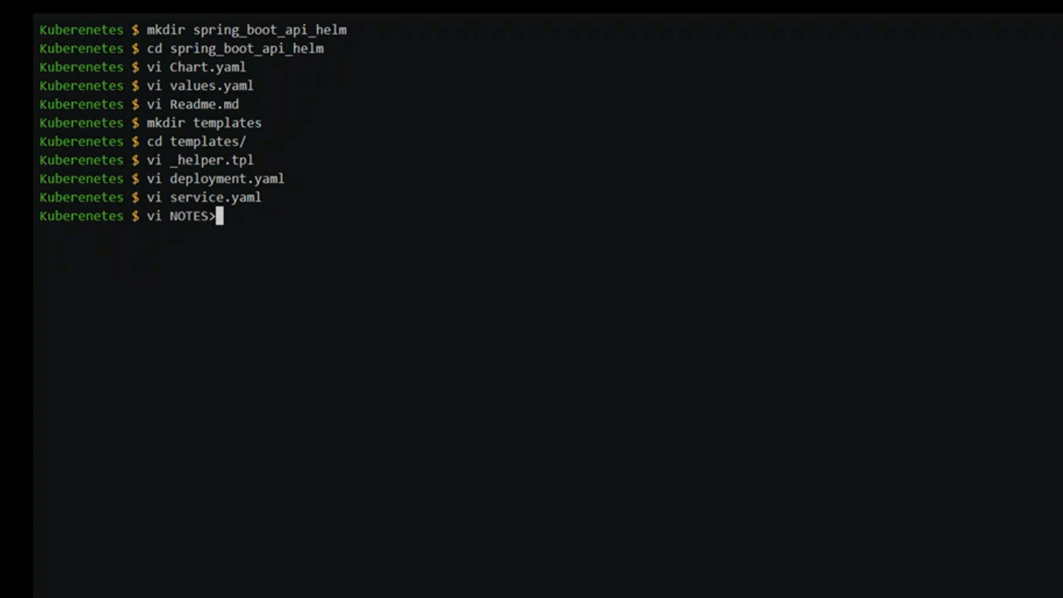
pyautogui.write('.t')
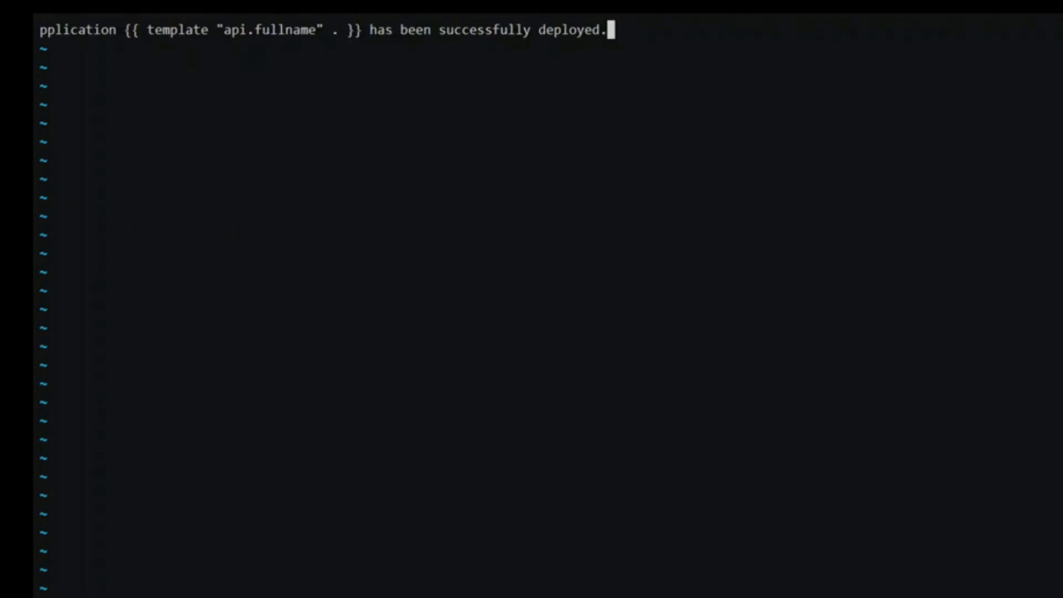
pyautogui.write('The a')
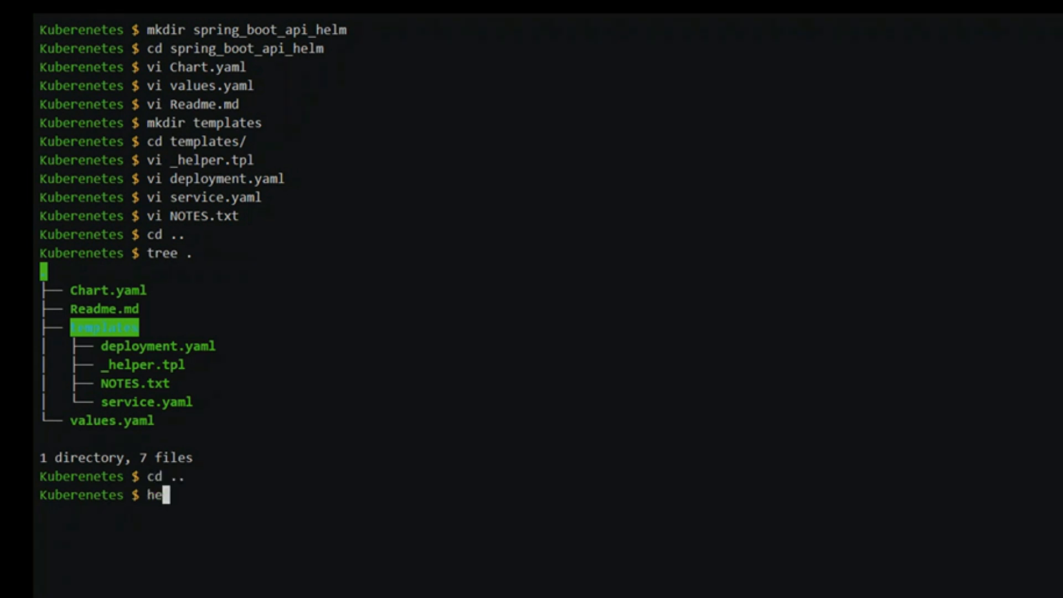
# Run helm lint on the chart folder and read the name-mismatch and _helper.tpl parse errors.
pyautogui.write('lm linnt spring_boot_api_helm')
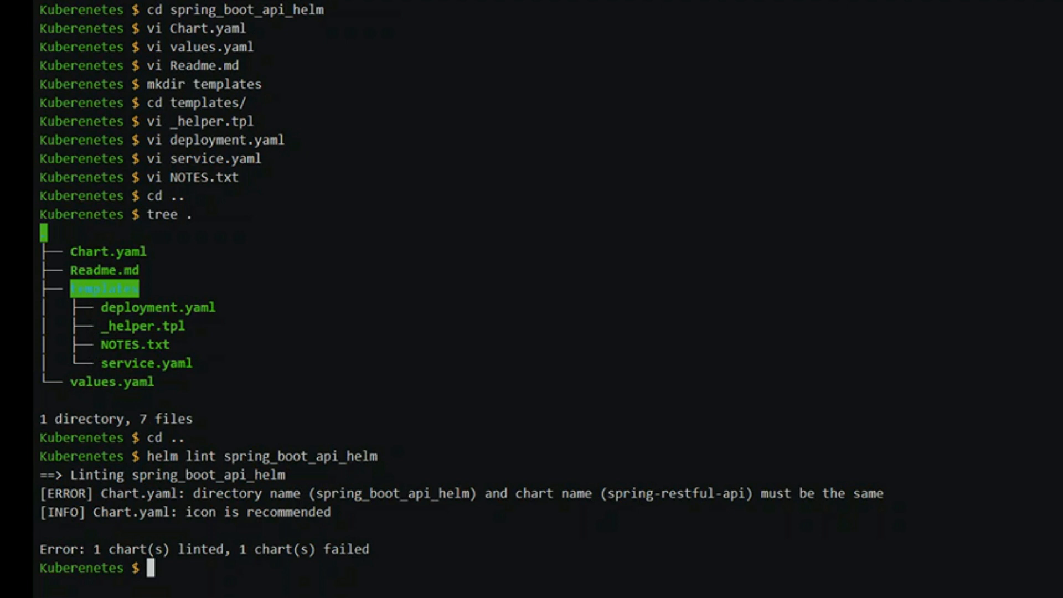
pyautogui.press('Return')
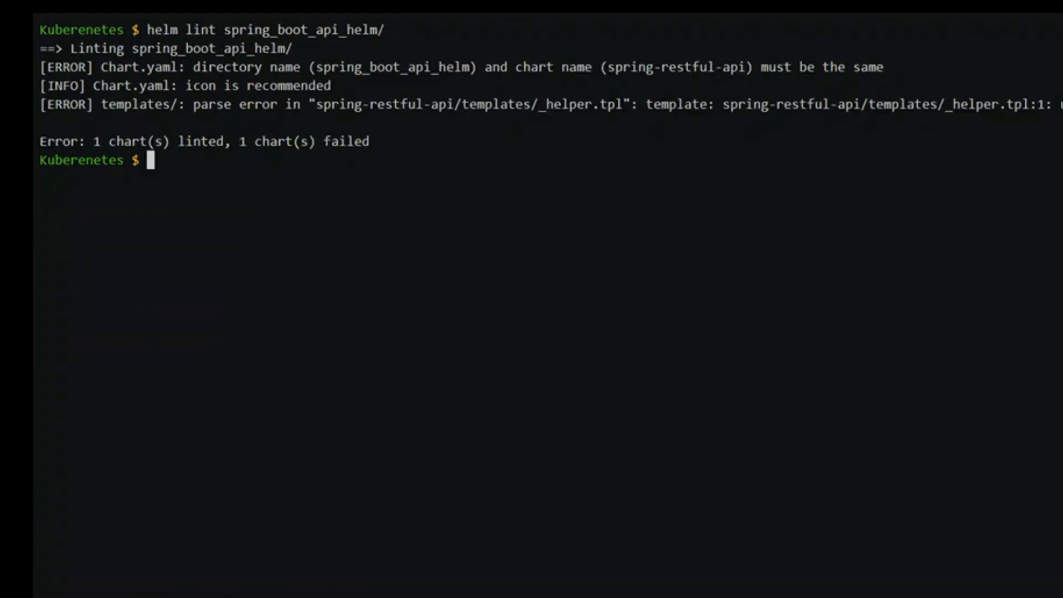
# Rename the folder to spring-restful-api to match the chart name and reopen templates/_helper.tpl.
pyautogui.write('mv spring_boot_api_helm/')
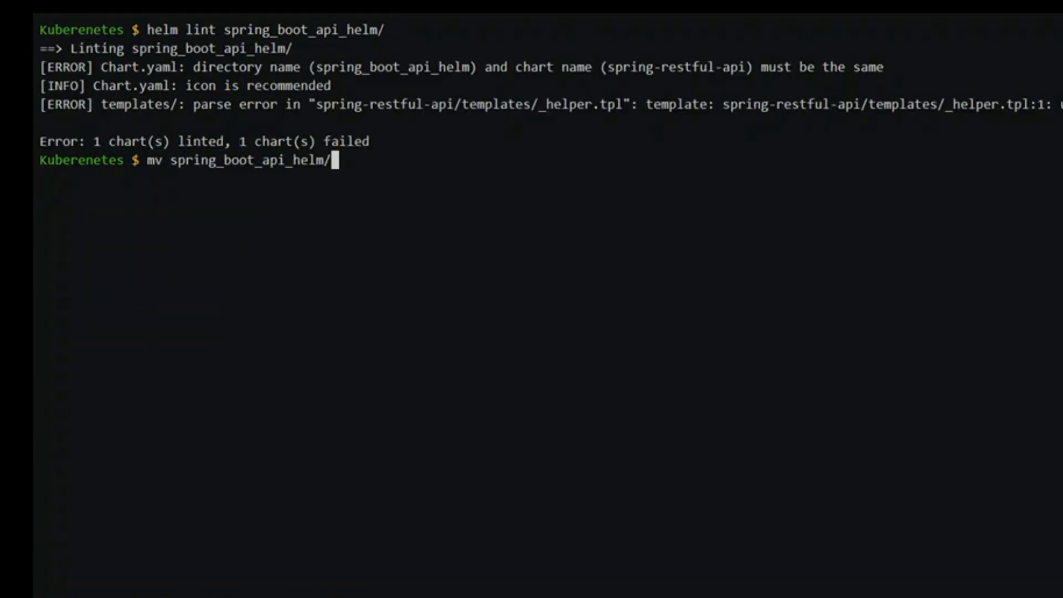
pyautogui.write('spring-rest')
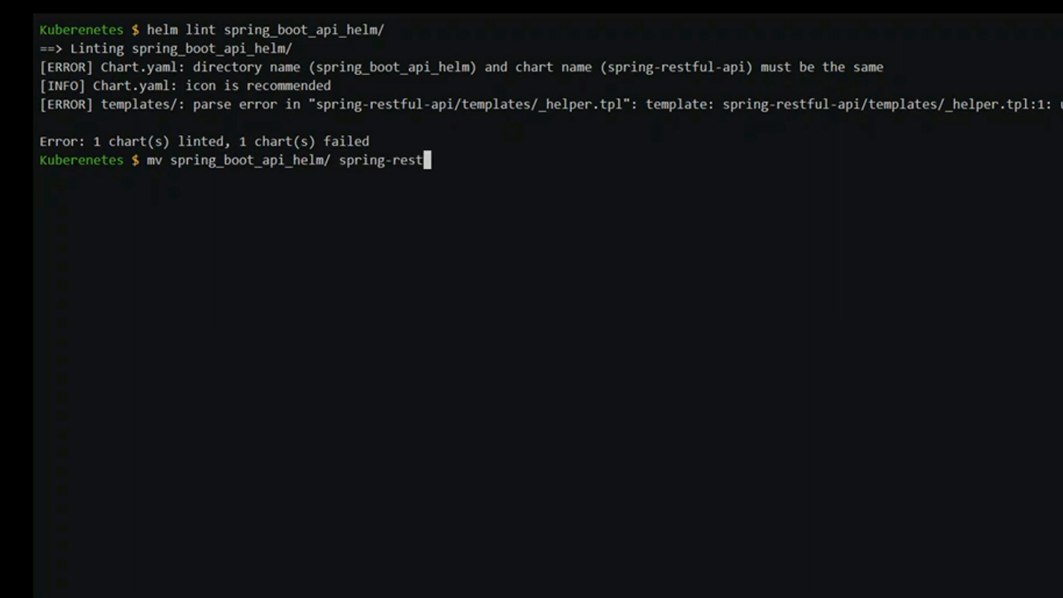
pyautogui.press('Return')
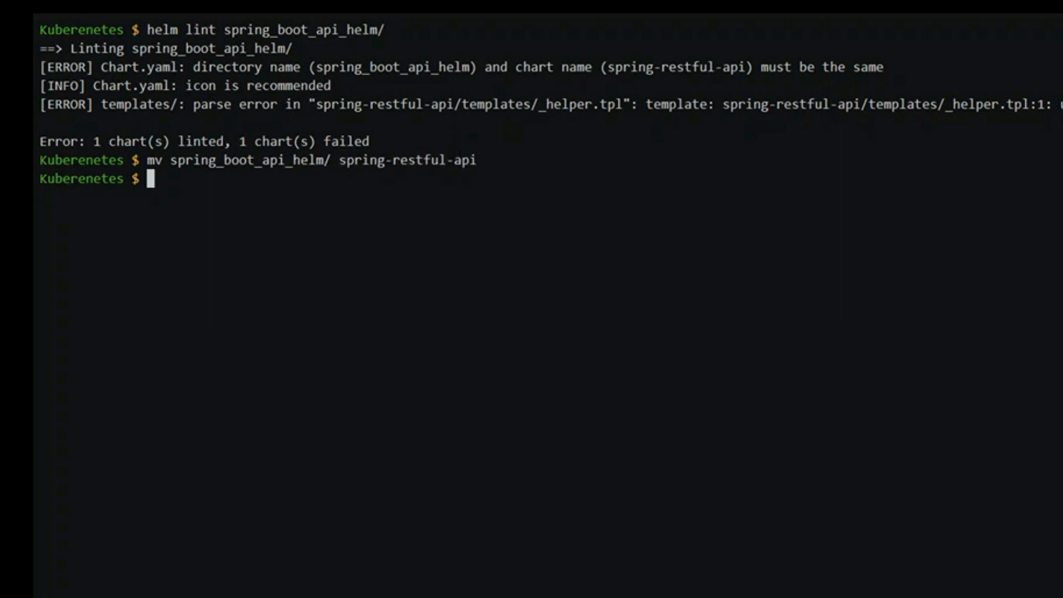
pyautogui.write('vi spring-restful-api/templates/_helper.tpl')
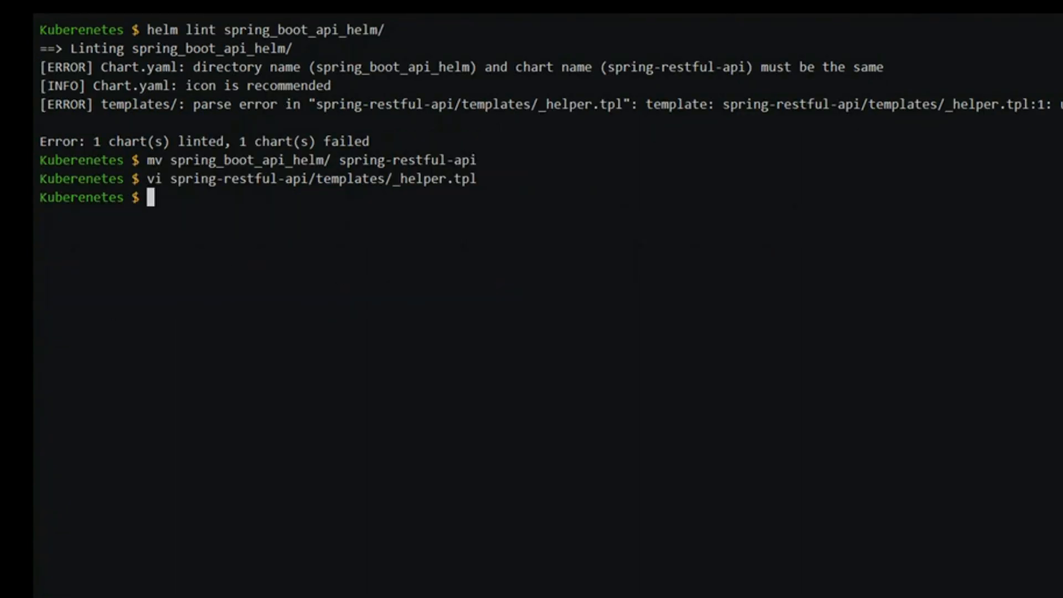
pyautogui.write('helm lint spring_boot_api_helm/')
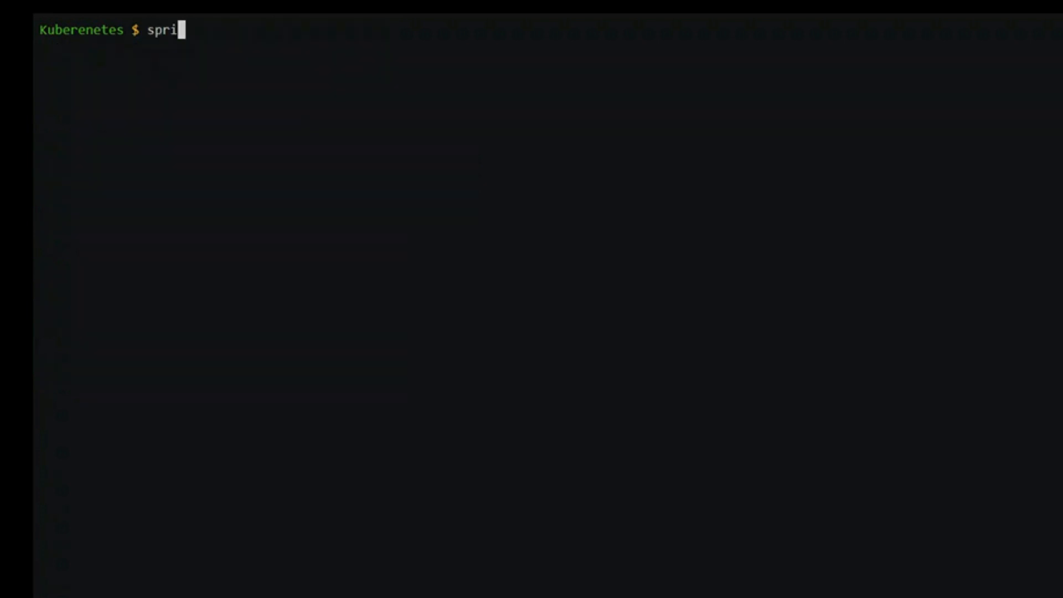
# Render the chart manifests with helm install --dry-run --debug.
pyautogui.write('helm')
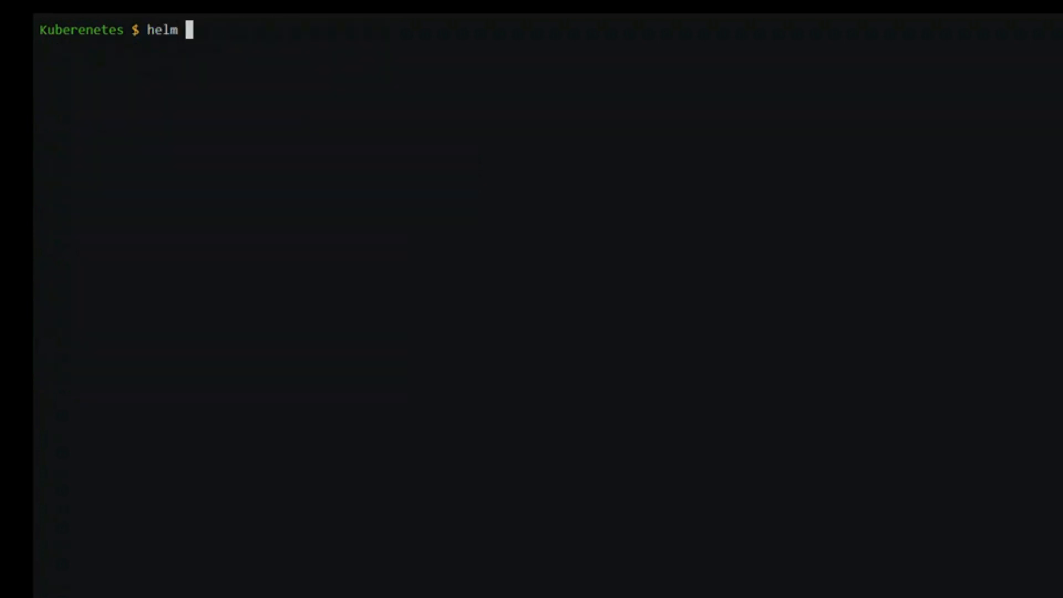
pyautogui.write('install --dry-run --debug --name s')
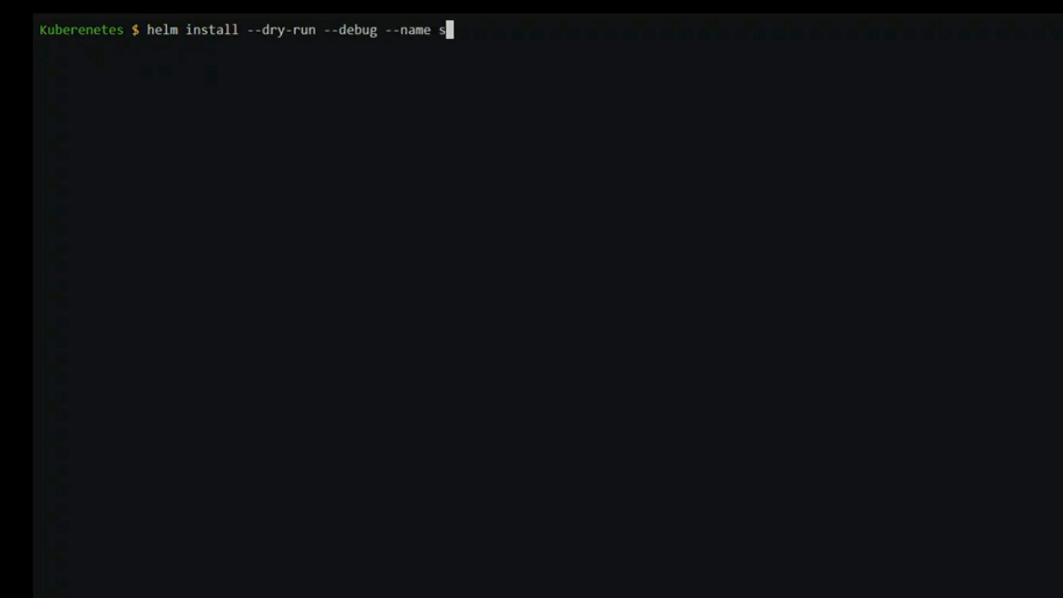
pyautogui.press('Return')
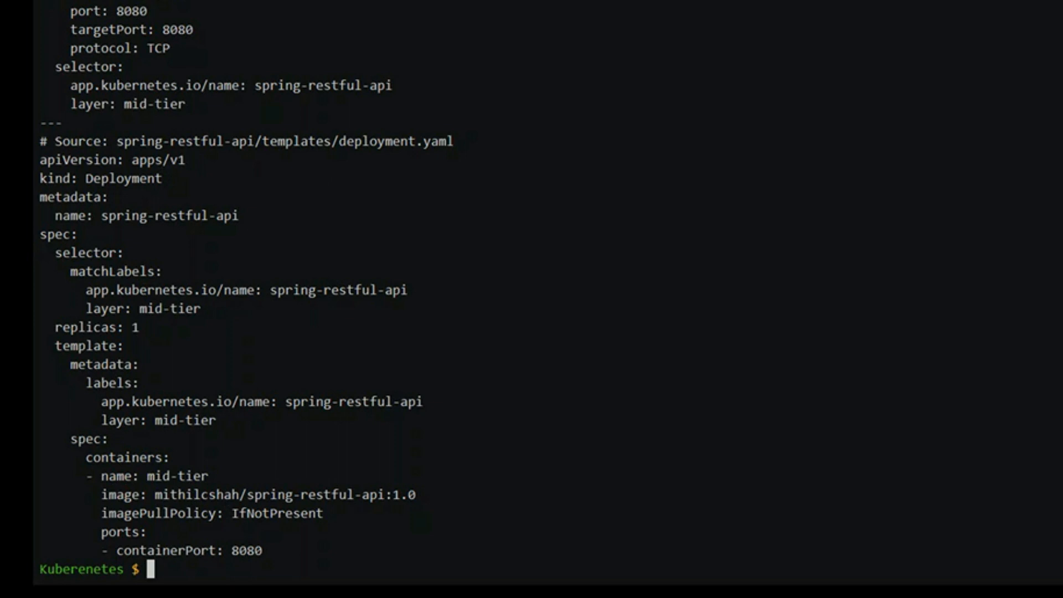
# Attempt helm install --name spring-restful-api ./spring-restful-api and hit the missing spec.ports error.
pyautogui.write('helm install --name spring-restful-api ./spring-restful-api')
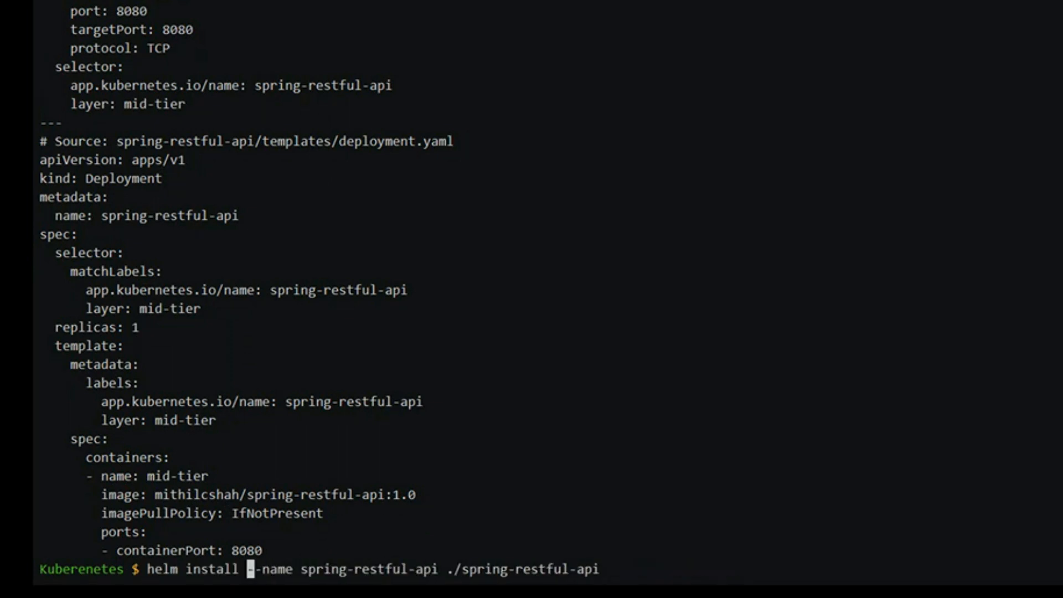
pyautogui.press('Return')
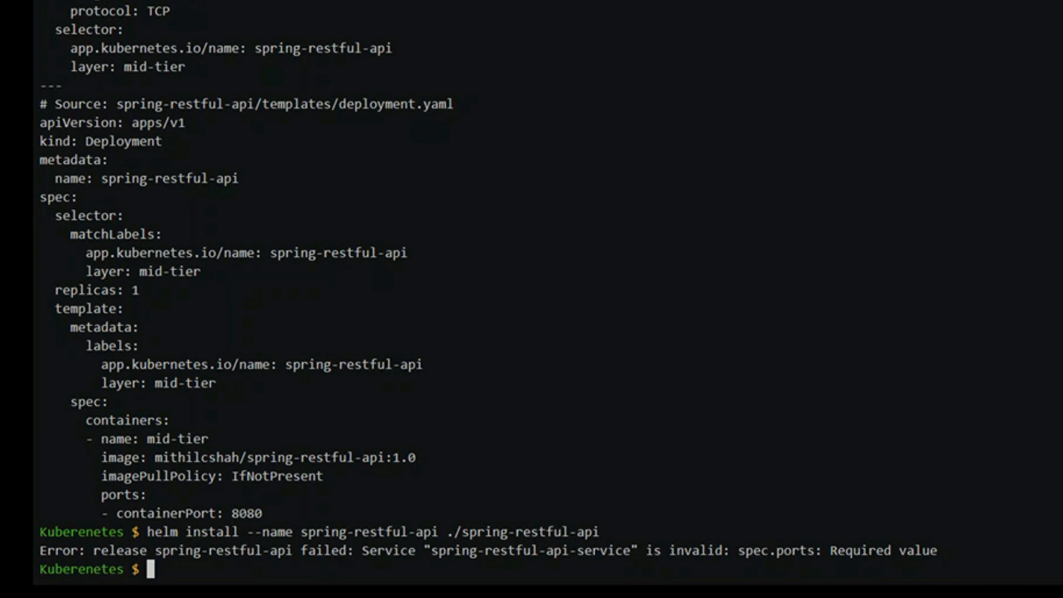
# Fix the ports section of templates/service.yaml in vi.
pyautogui.write('vi s')
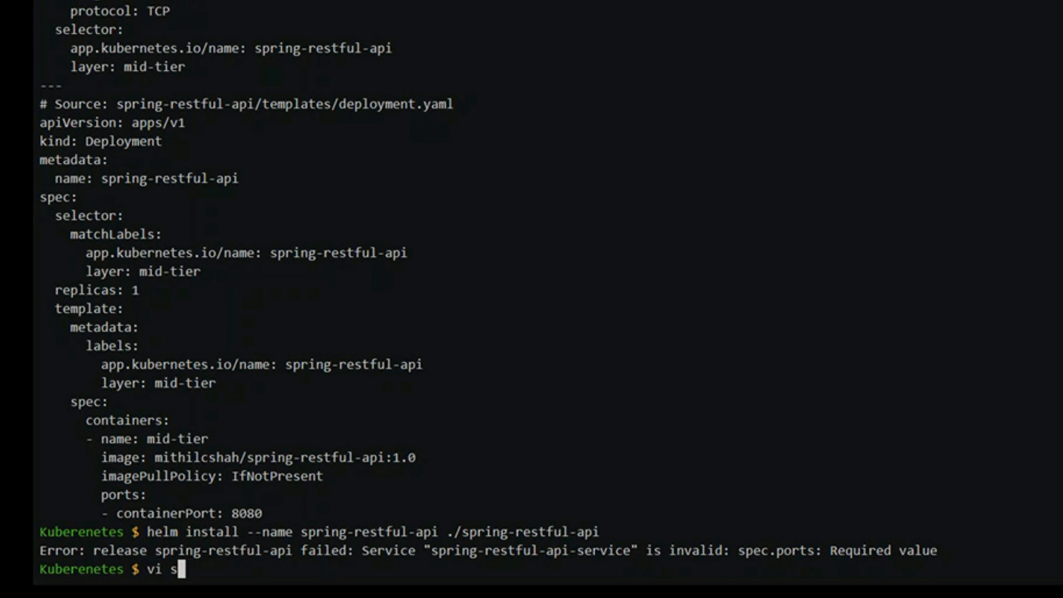
pyautogui.press('Return')
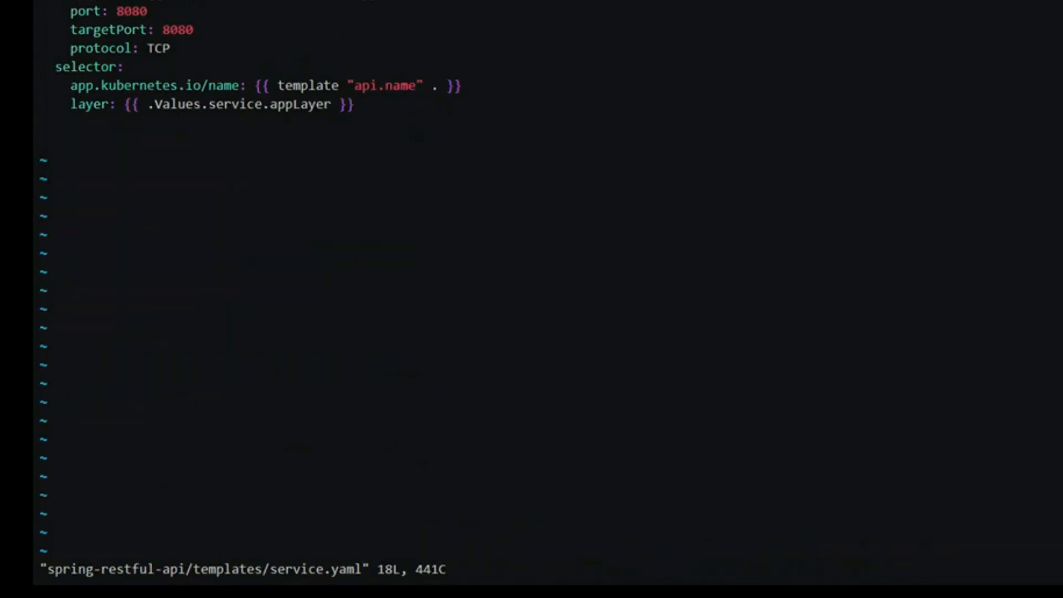
pyautogui.press('i')
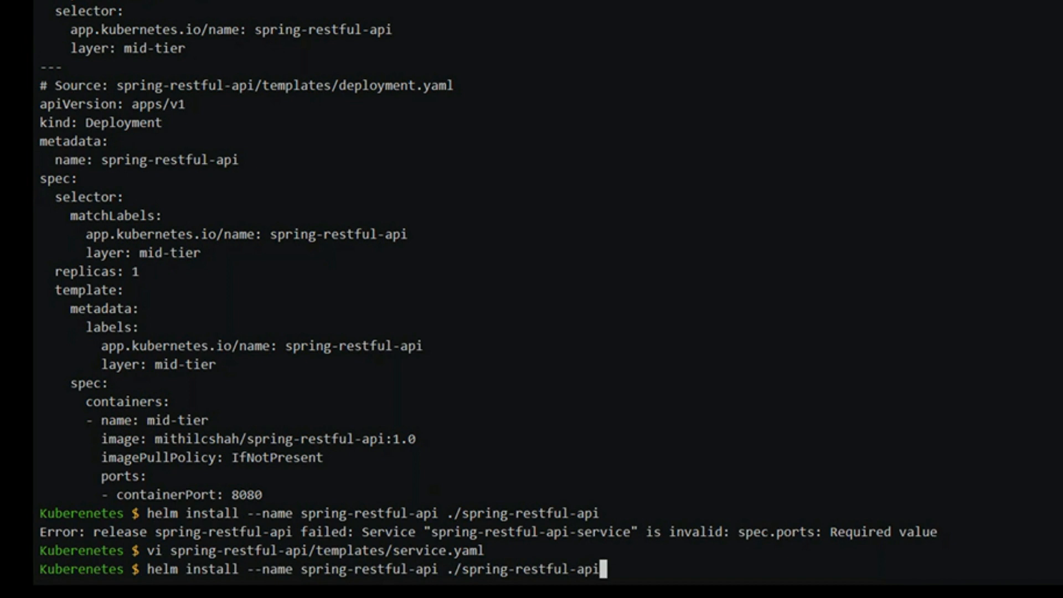
# Purge the failed release and reinstall spring-restful-api until Helm reports DEPLOYED with a NodePort service.
pyautogui.press('Return')
pyautogui.write('helm install --name spring-restful-api ./spring-restful-api')
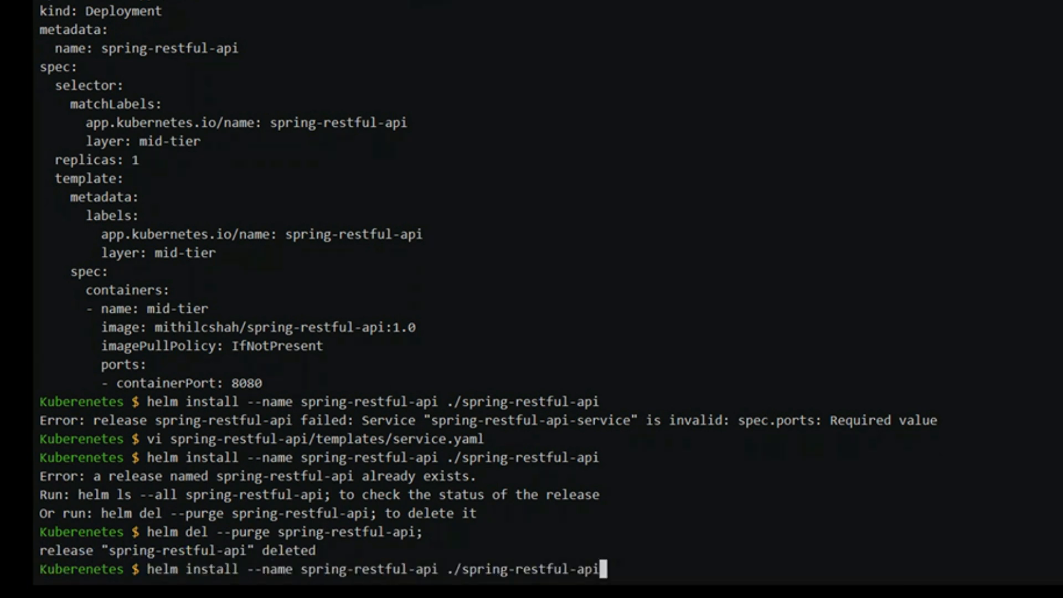
pyautogui.press('Return')
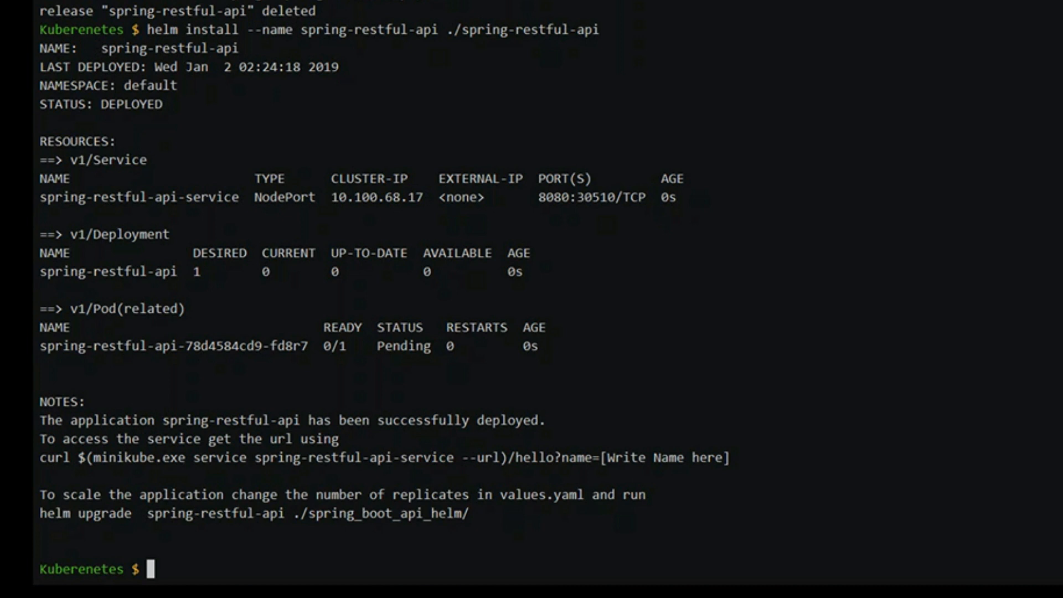
# Curl the minikube service URL at /hello?name=Mithil and receive the Hello greeting.
pyautogui.write('curl $(minikube.exe service spring-restful-api-service --url)/hello?name=Mithil')
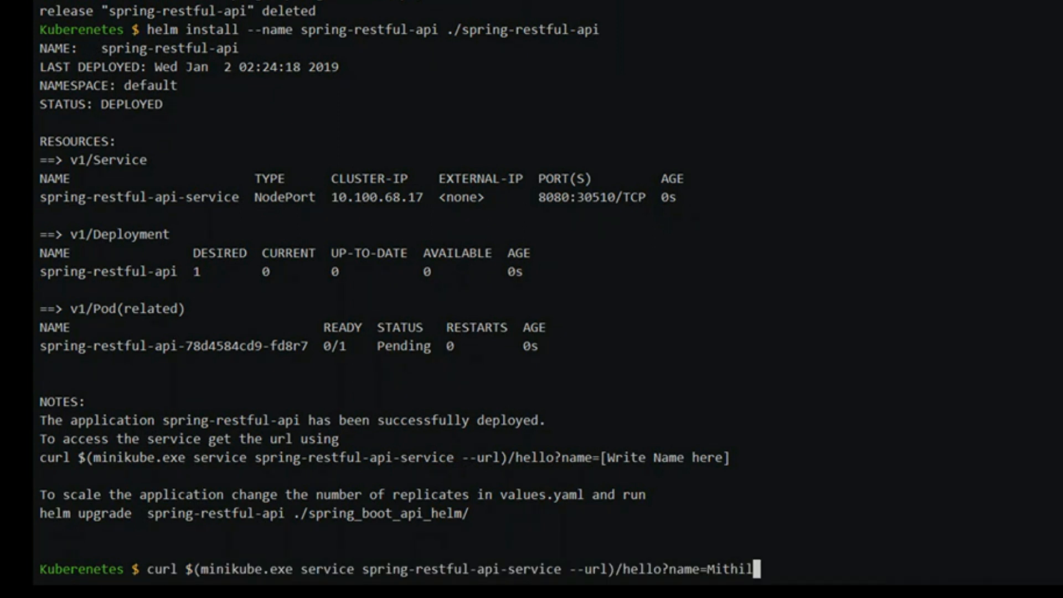
pyautogui.press('Return')
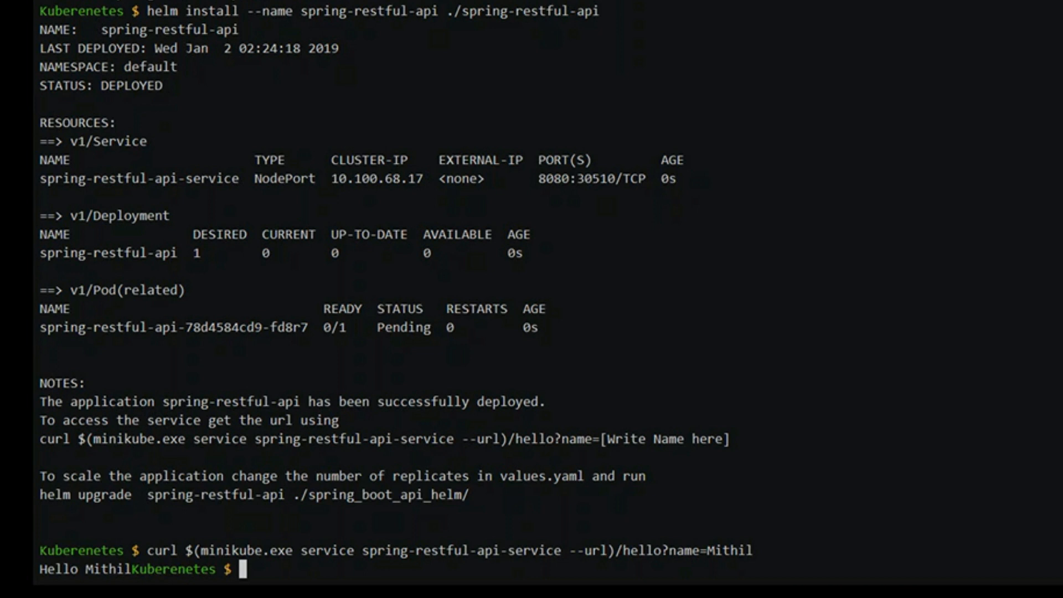